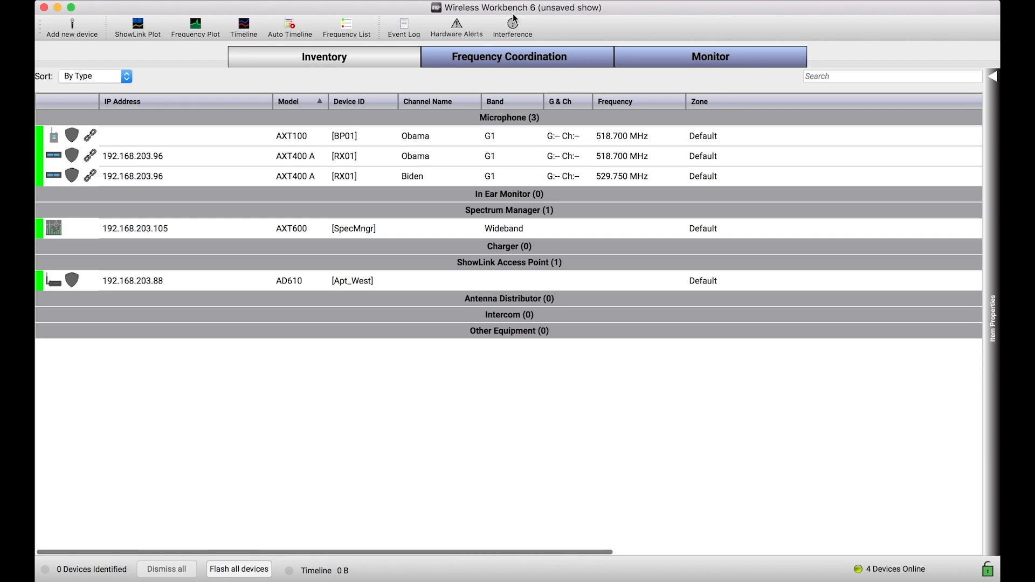
{"action": "mouse_move", "coordinate": [565, 19]}
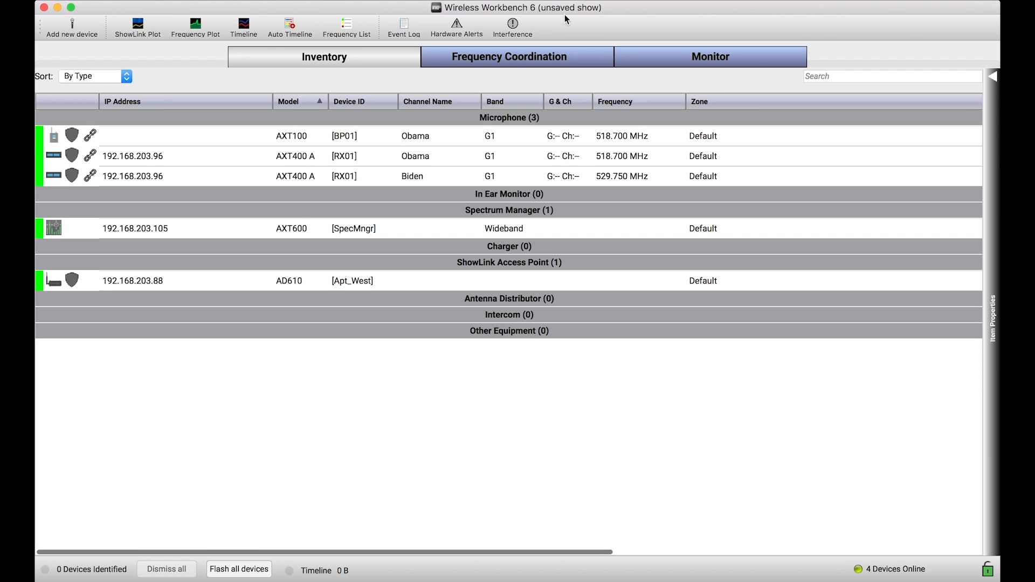
{"action": "mouse_move", "coordinate": [640, 166]}
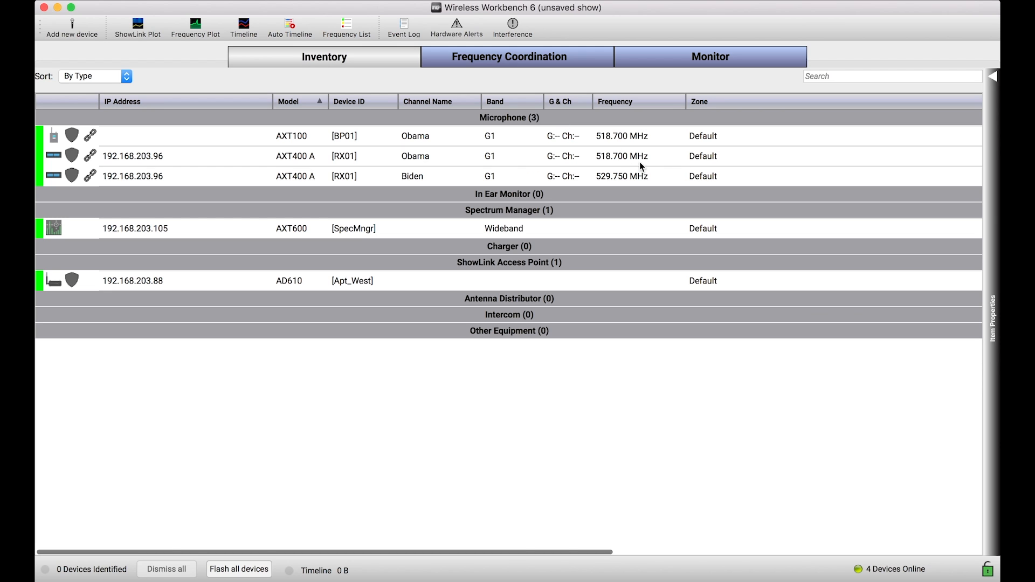
Show the Obama channel at 518.700 MHz as a live strip in Monitor view
{"action": "left_click", "coordinate": [621, 155]}
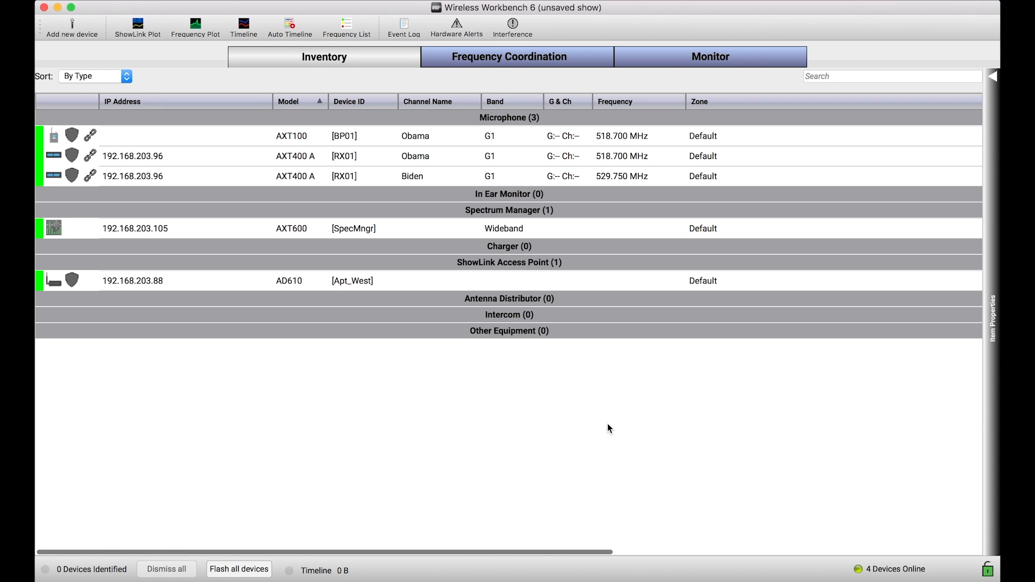
{"action": "mouse_move", "coordinate": [336, 155]}
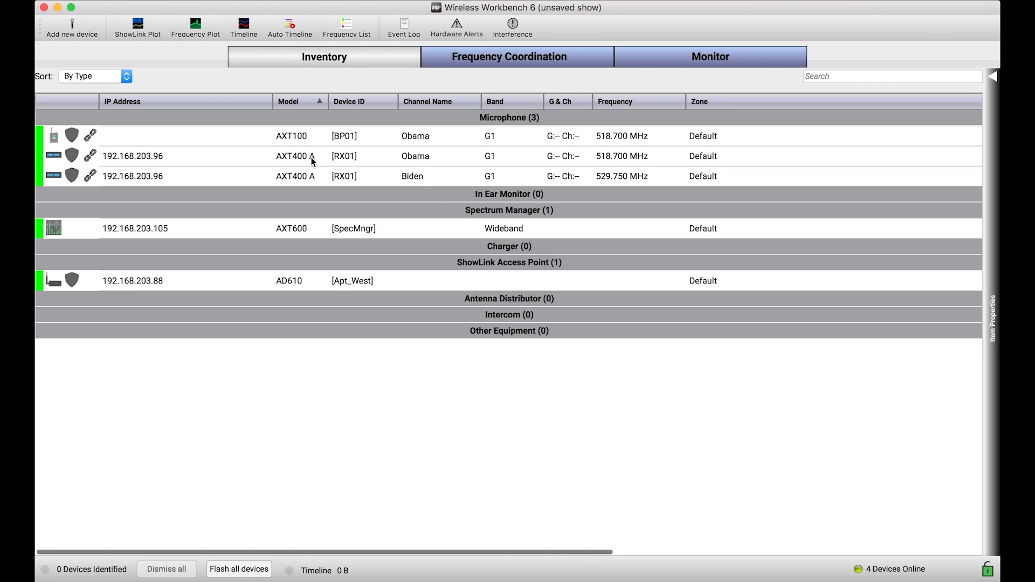
{"action": "mouse_move", "coordinate": [304, 146]}
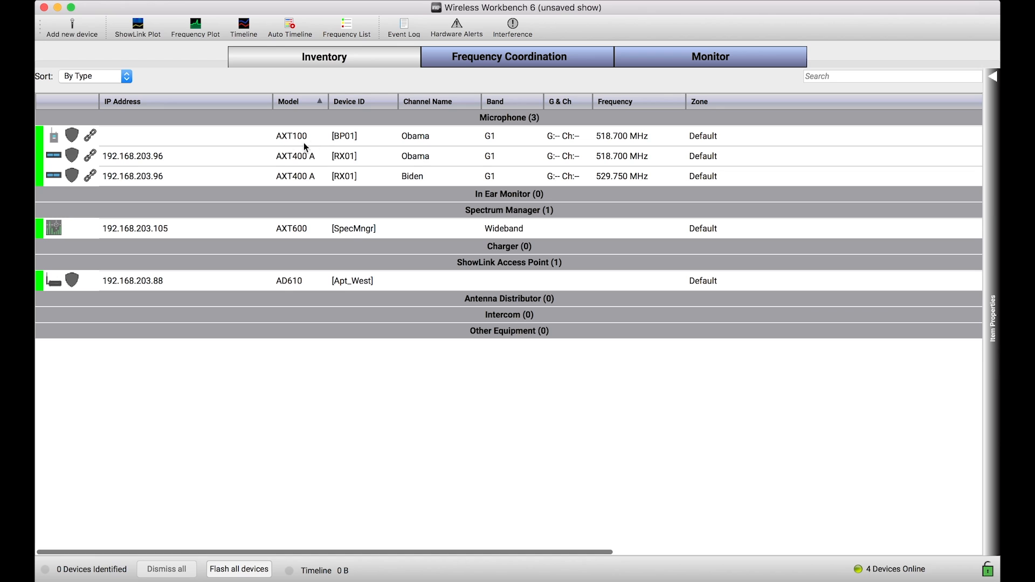
{"action": "mouse_move", "coordinate": [336, 156]}
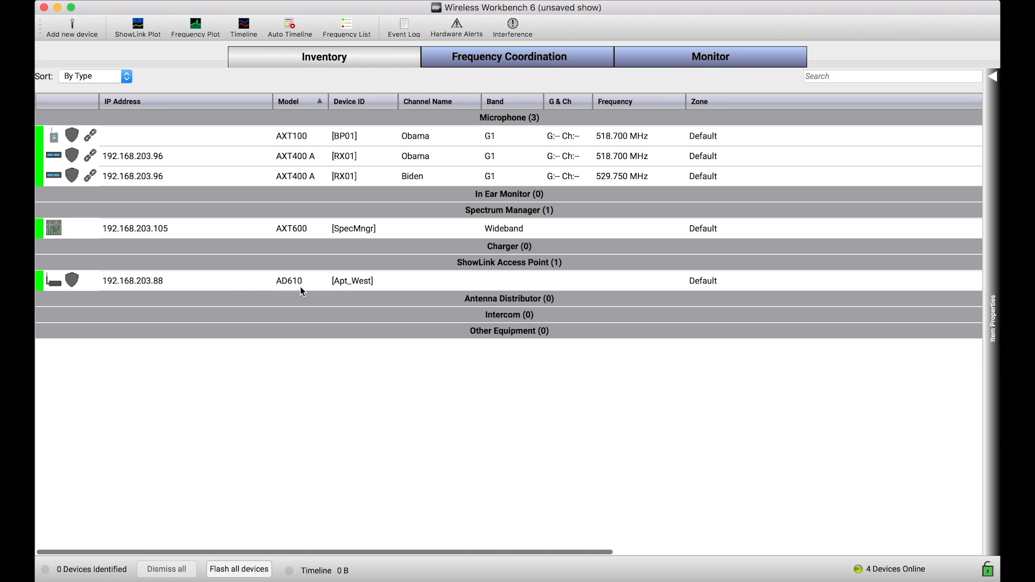
{"action": "mouse_move", "coordinate": [277, 298]}
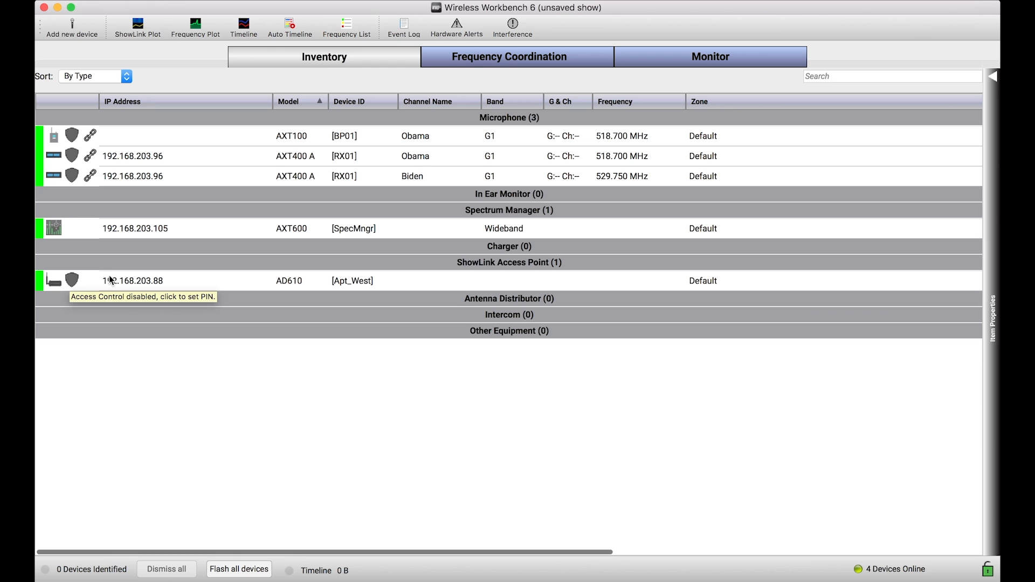
{"action": "mouse_move", "coordinate": [194, 414]}
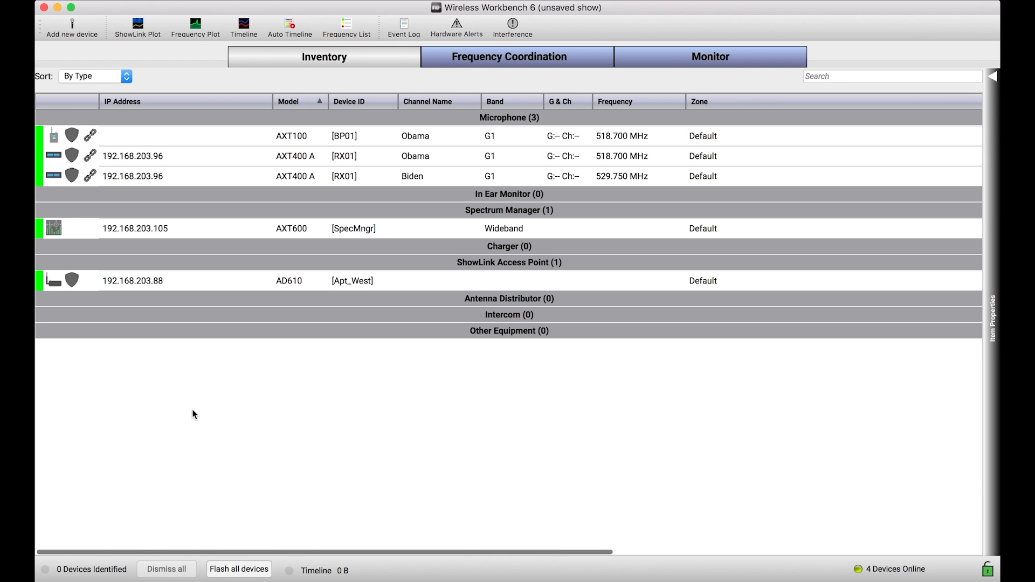
{"action": "mouse_move", "coordinate": [167, 328]}
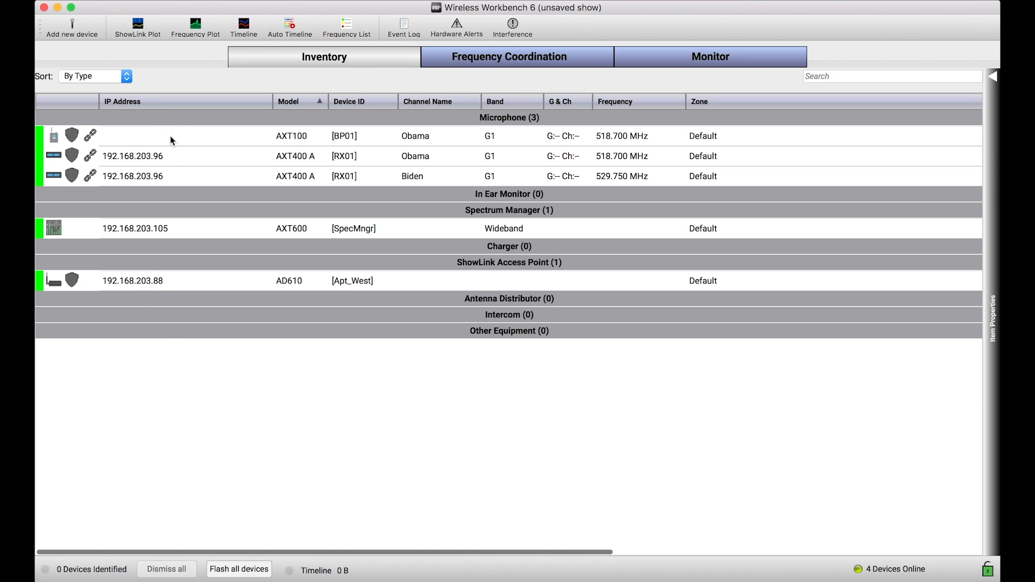
{"action": "mouse_move", "coordinate": [193, 149]}
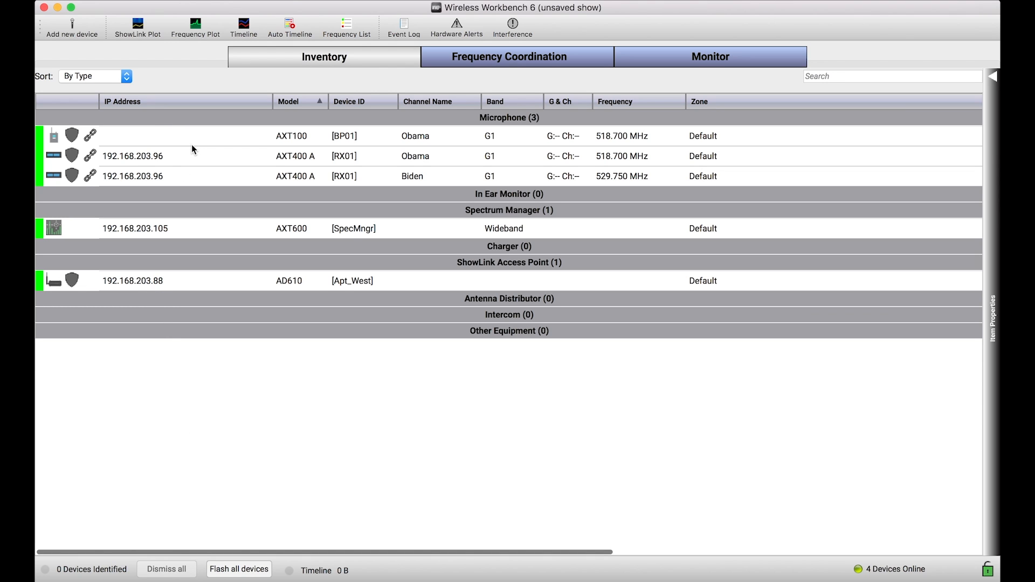
{"action": "mouse_move", "coordinate": [213, 144]}
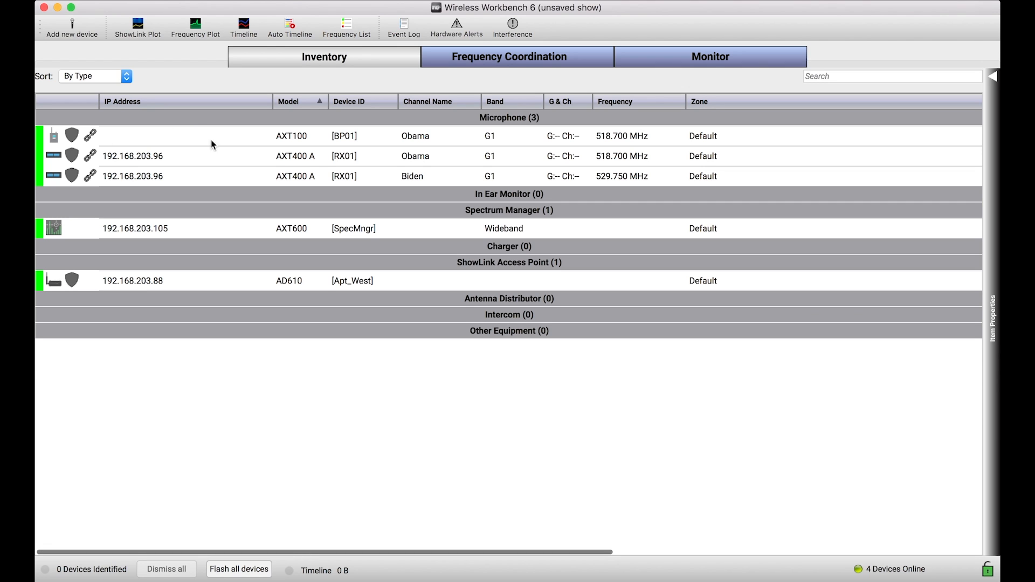
{"action": "mouse_move", "coordinate": [231, 137]}
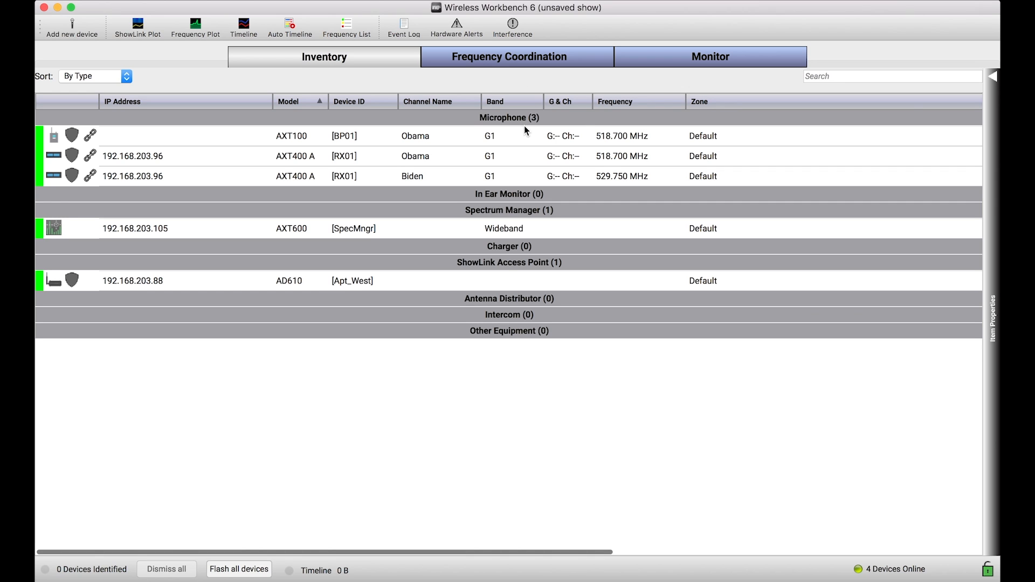
{"action": "mouse_move", "coordinate": [333, 195]}
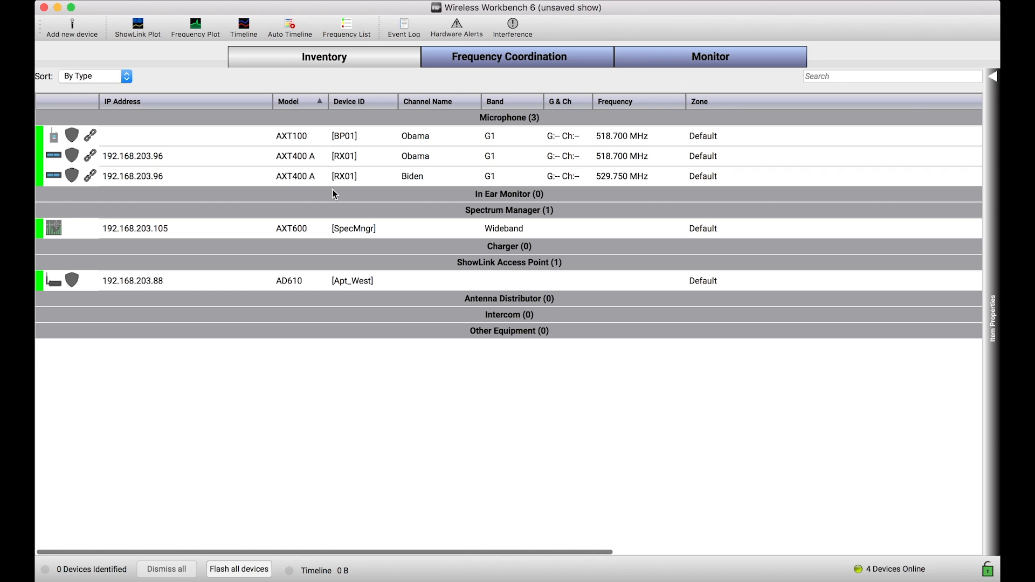
{"action": "left_click", "coordinate": [711, 56]}
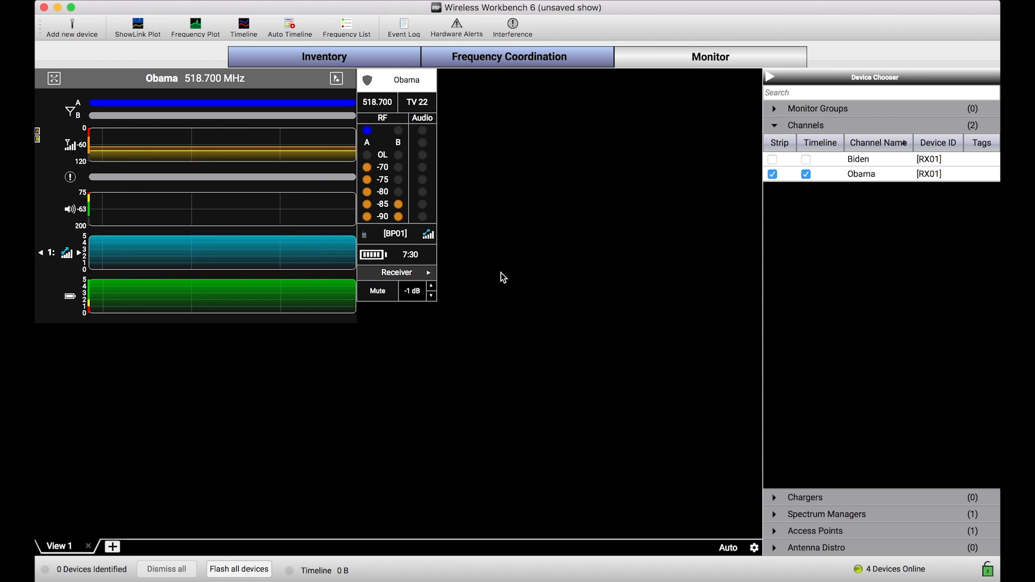
{"action": "mouse_move", "coordinate": [467, 259]}
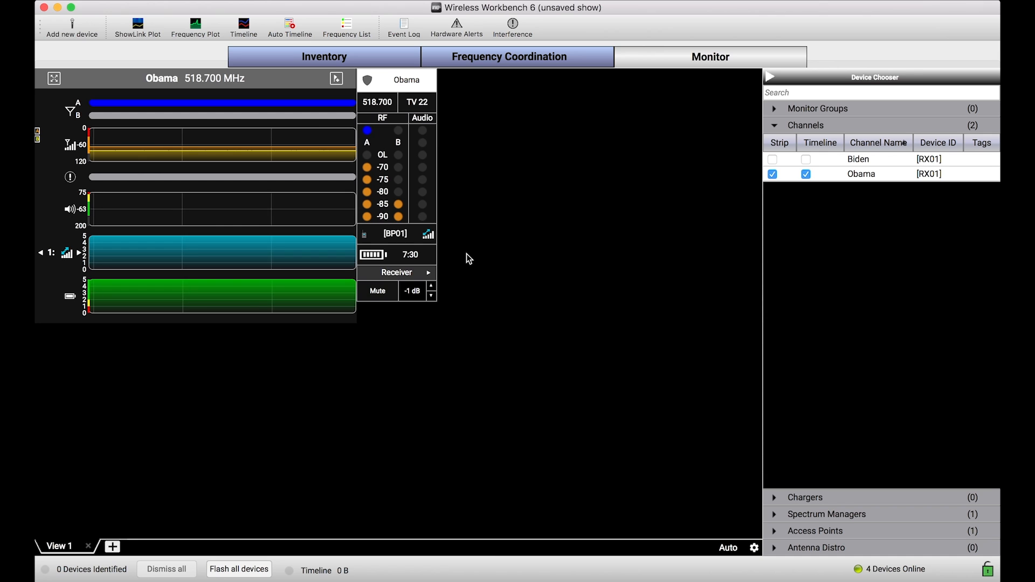
{"action": "mouse_move", "coordinate": [419, 231]}
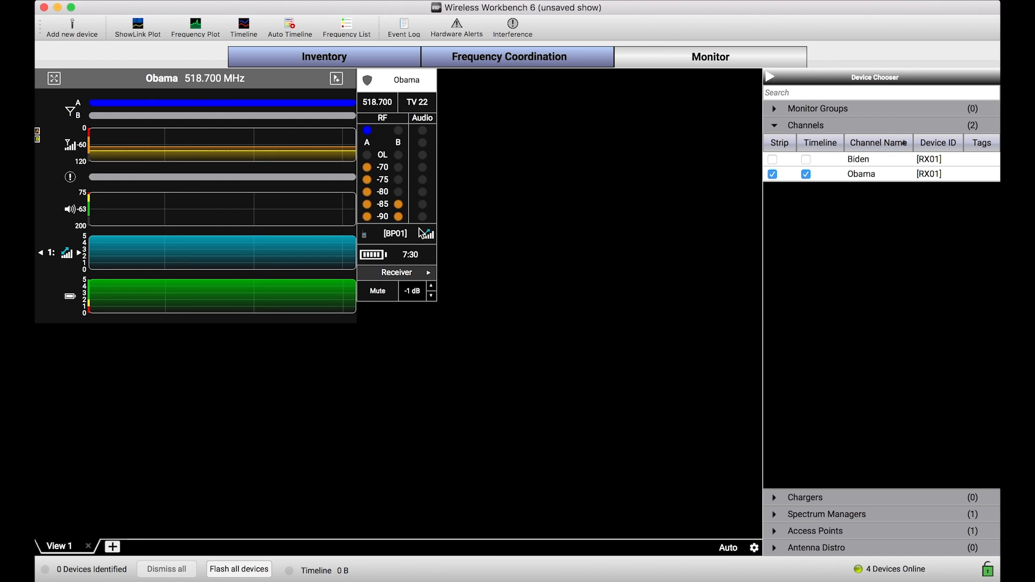
{"action": "mouse_move", "coordinate": [441, 238]}
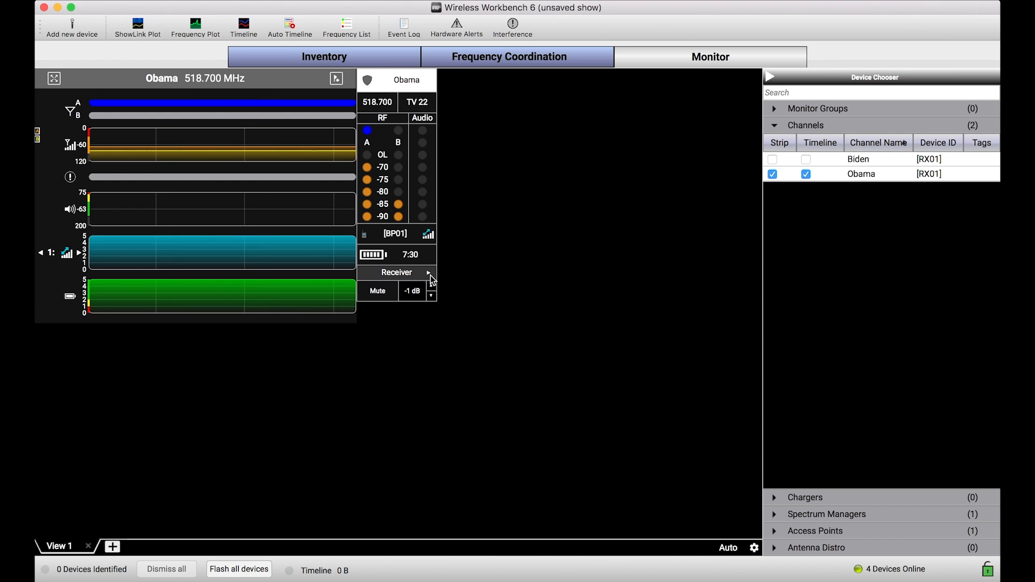
{"action": "mouse_move", "coordinate": [439, 251]}
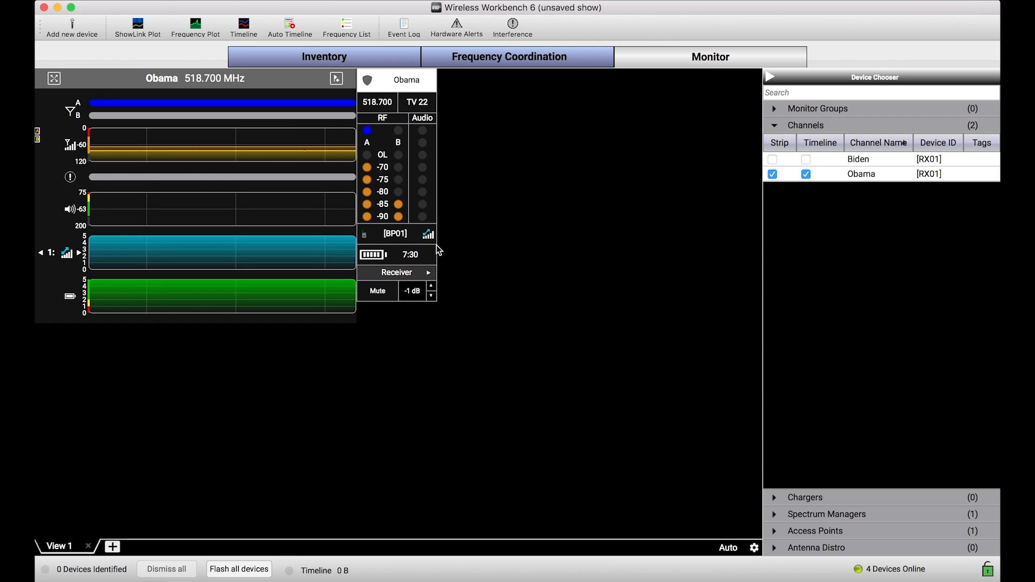
{"action": "mouse_move", "coordinate": [437, 230]}
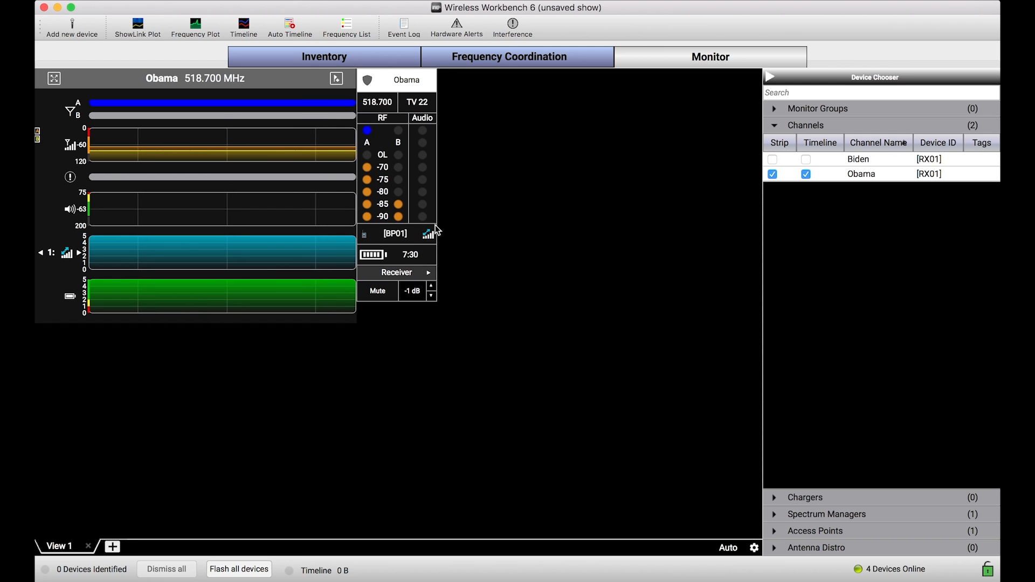
{"action": "mouse_move", "coordinate": [439, 255]}
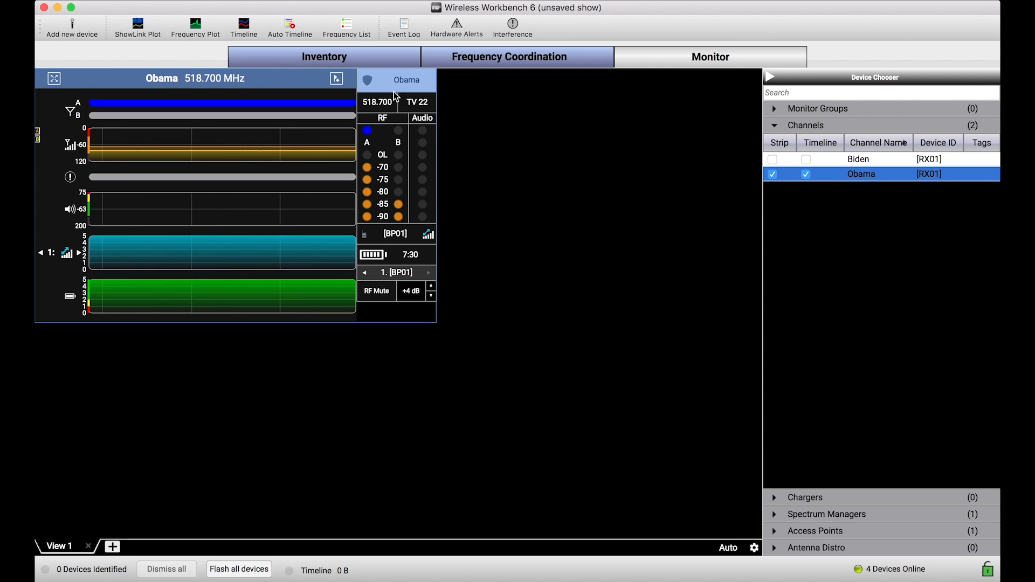
{"action": "mouse_move", "coordinate": [403, 278]}
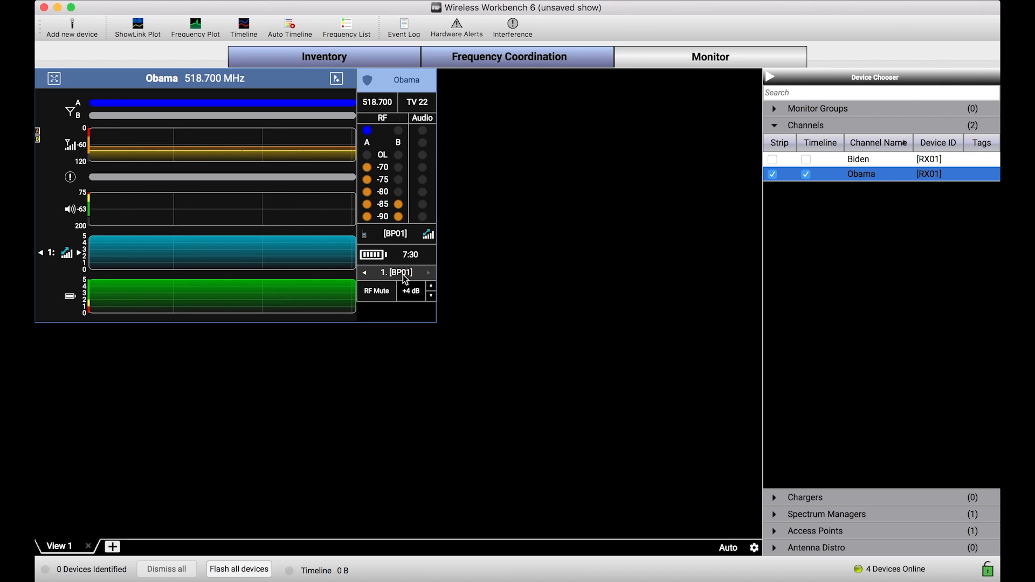
{"action": "mouse_move", "coordinate": [384, 304]}
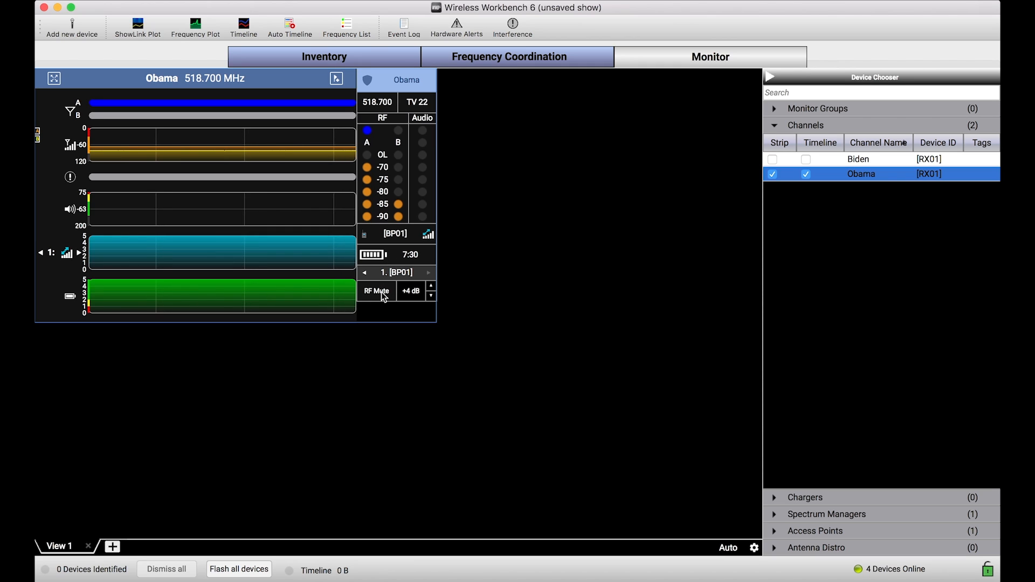
RF-mute the BP01 transmitter on the Obama channel strip
{"action": "left_click", "coordinate": [376, 291]}
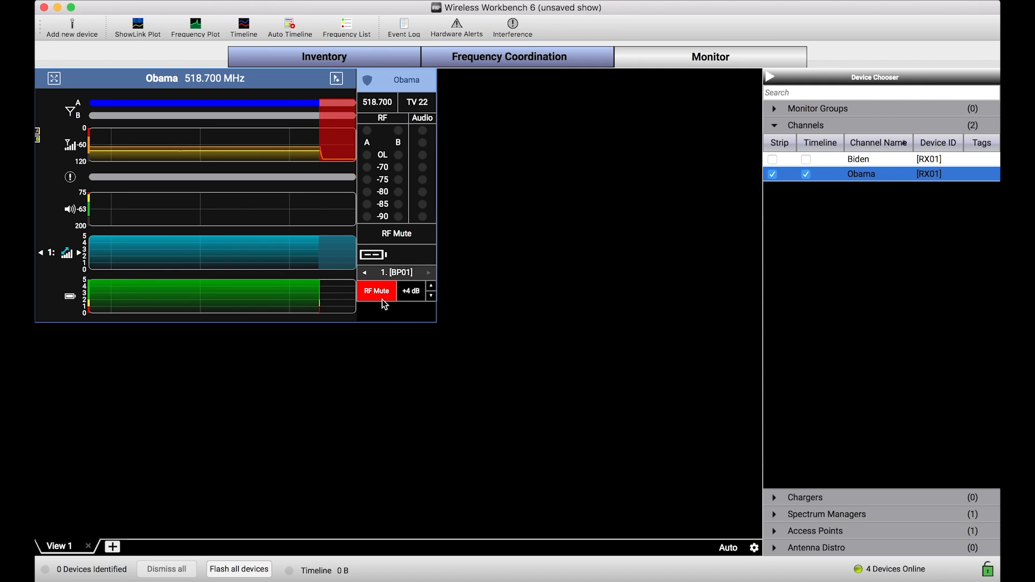
{"action": "mouse_move", "coordinate": [416, 355]}
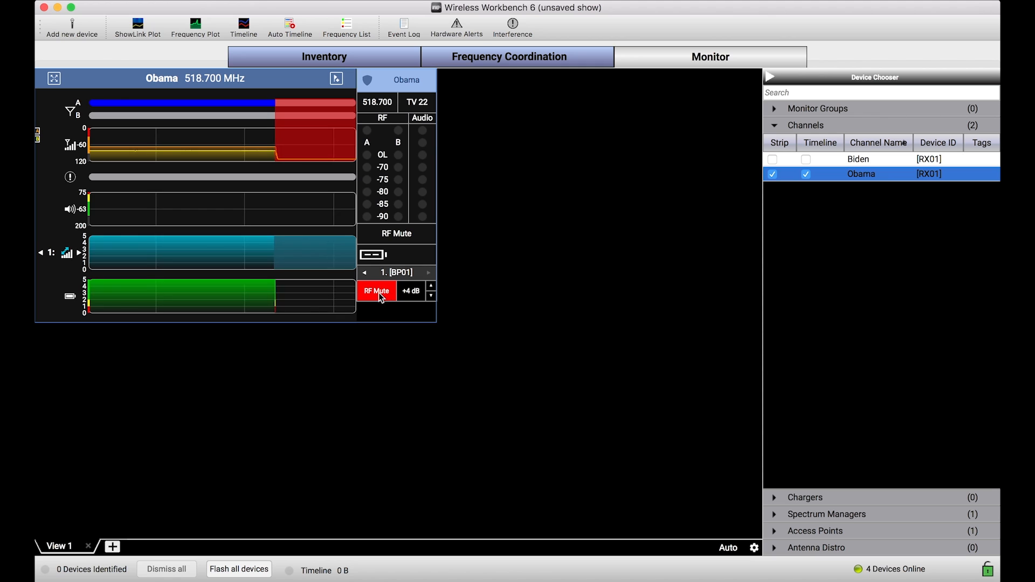
{"action": "mouse_move", "coordinate": [393, 345]}
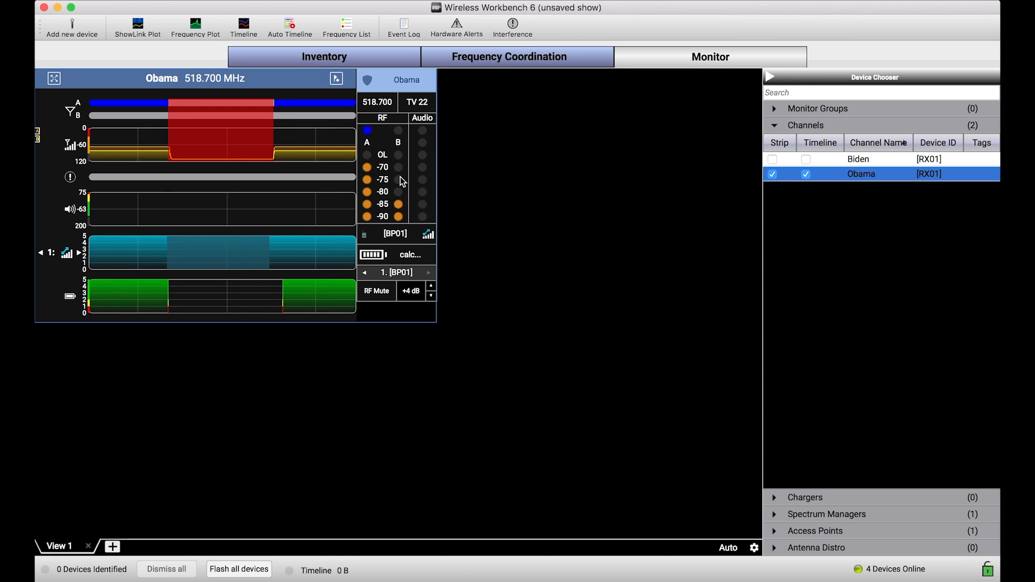
Bring up the Obama channel's Properties window on its Transmitters list
{"action": "right_click", "coordinate": [399, 181]}
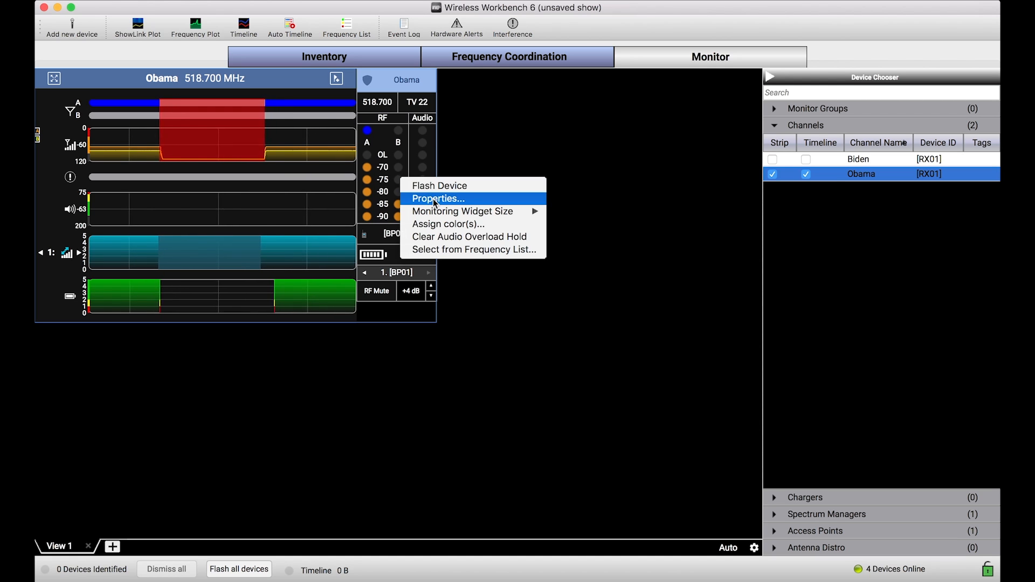
{"action": "left_click", "coordinate": [437, 199]}
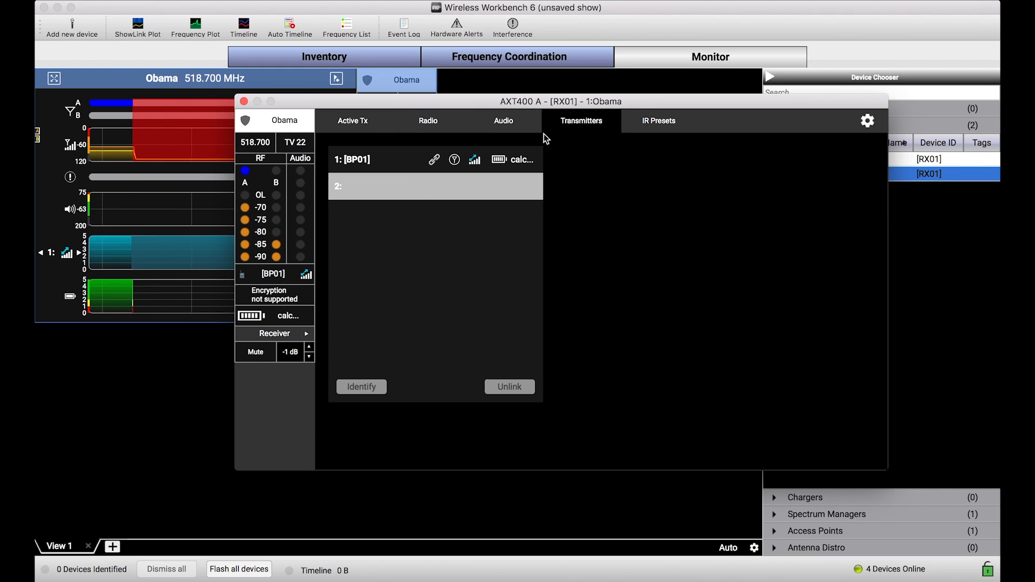
{"action": "left_click", "coordinate": [354, 159]}
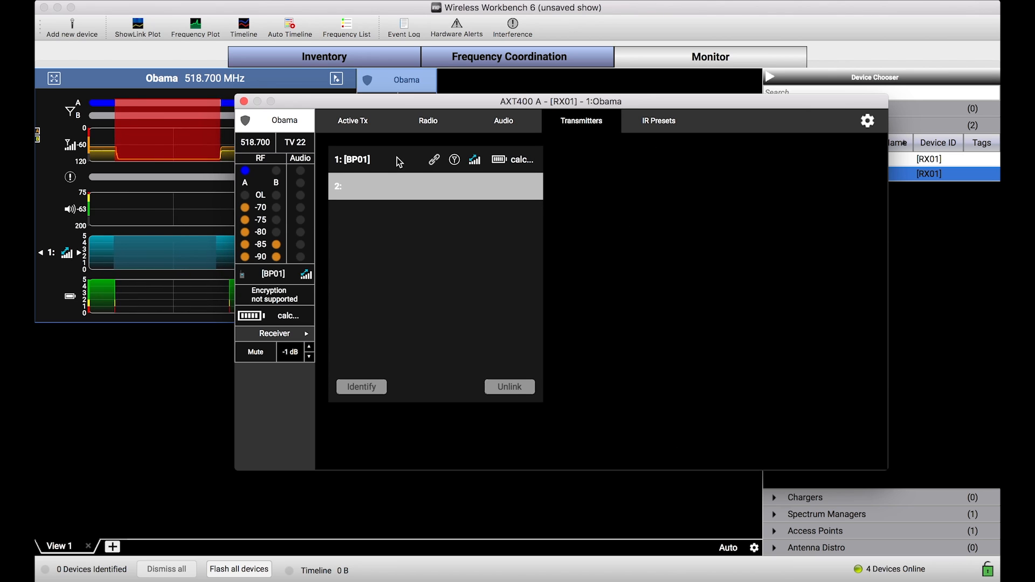
{"action": "mouse_move", "coordinate": [376, 169]}
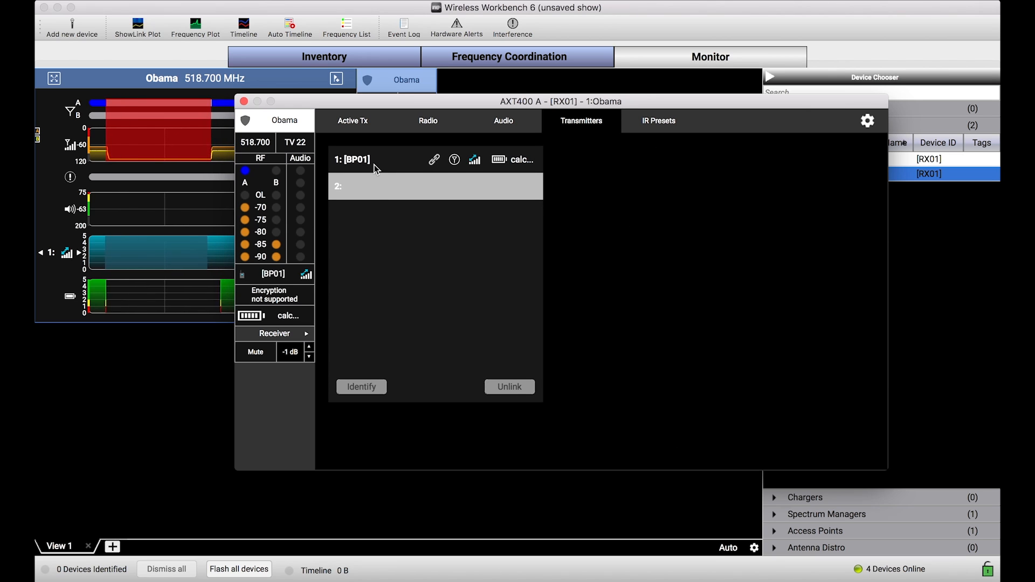
Inspect BP01's model, power level, gain and access point, then return to the Radio settings
{"action": "left_click", "coordinate": [357, 160]}
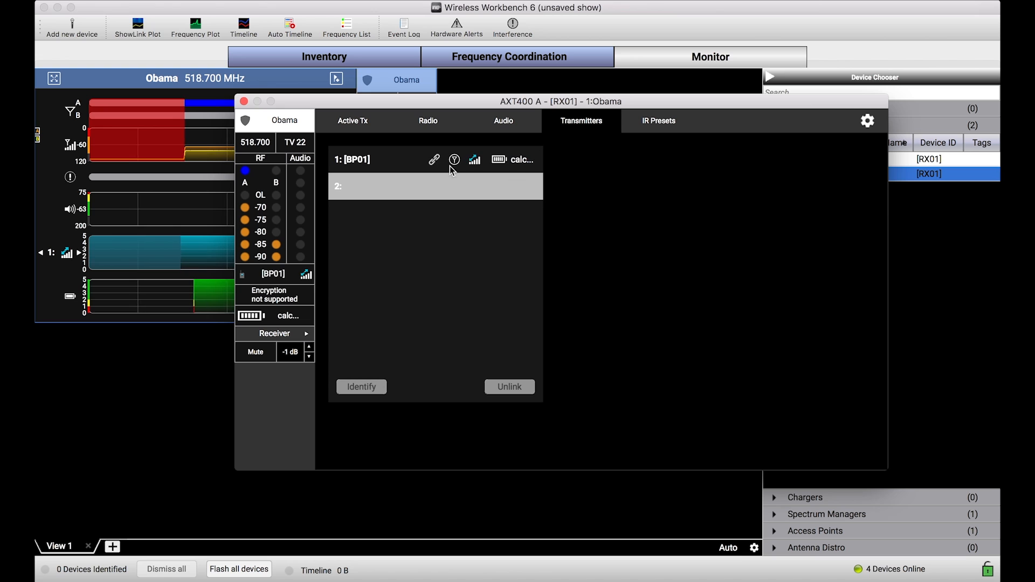
{"action": "left_click", "coordinate": [354, 159]}
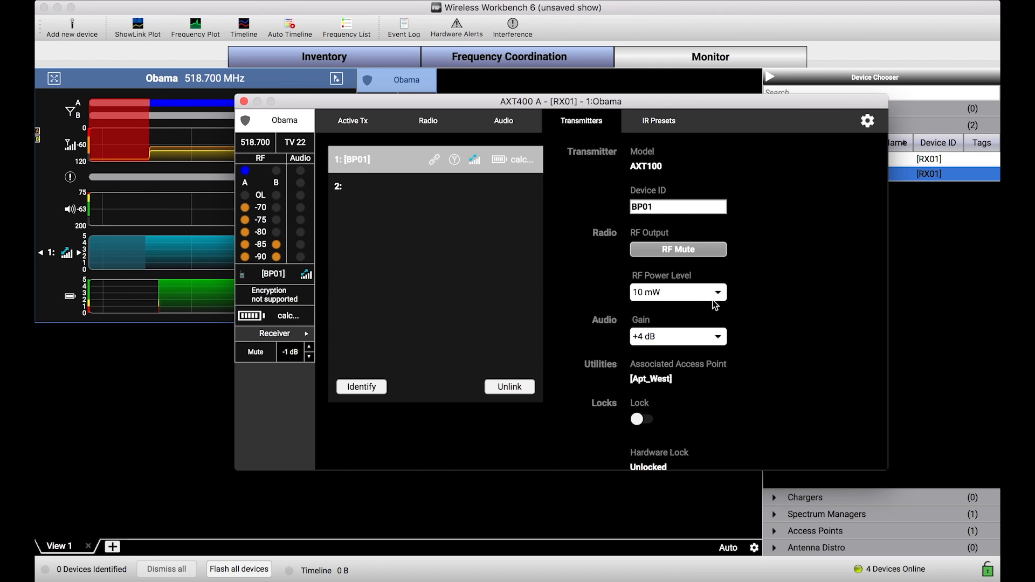
{"action": "scroll", "scroll_direction": "down", "scroll_amount": 3}
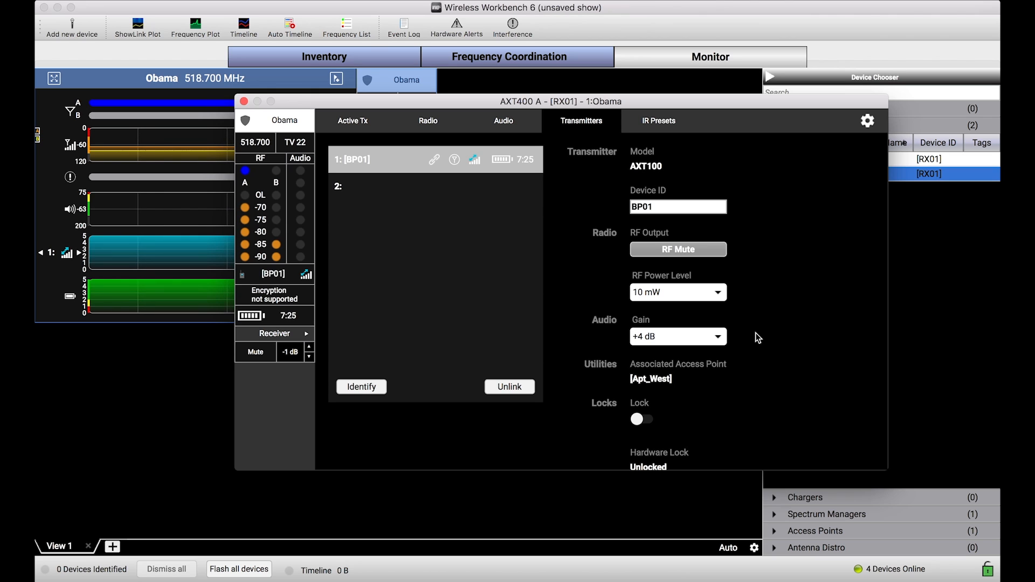
{"action": "mouse_move", "coordinate": [666, 242]}
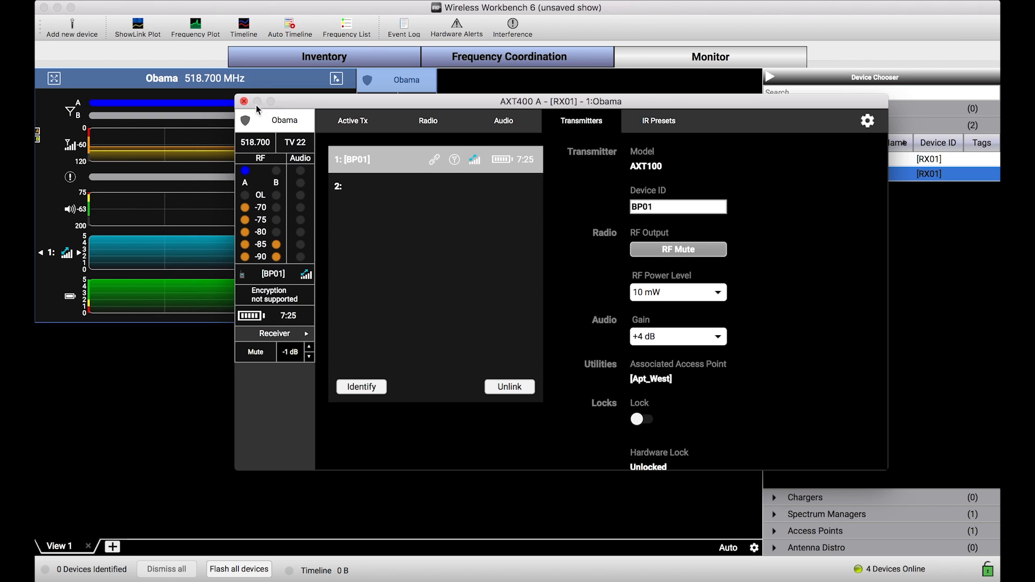
{"action": "left_click", "coordinate": [428, 121]}
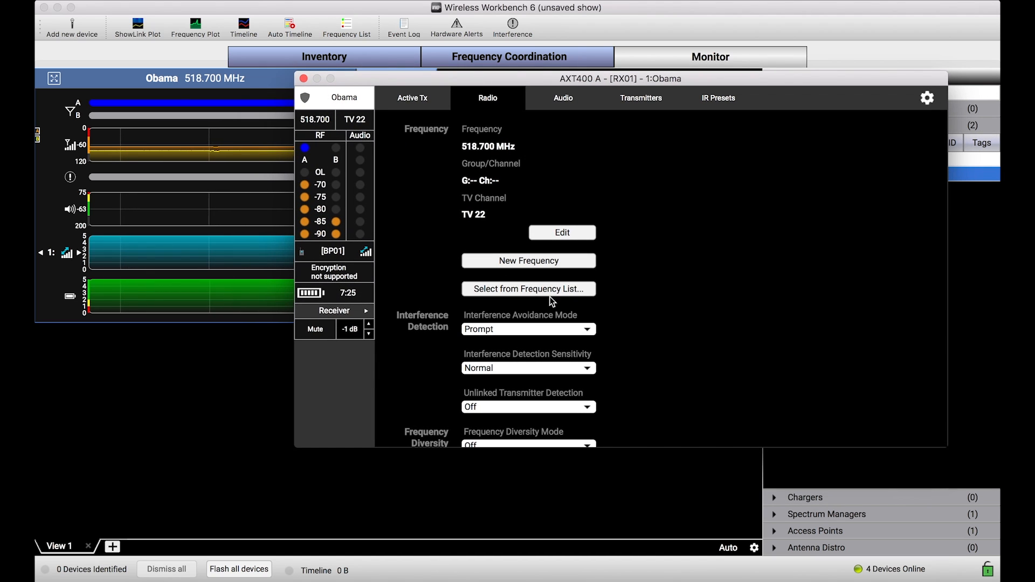
{"action": "mouse_move", "coordinate": [553, 304]}
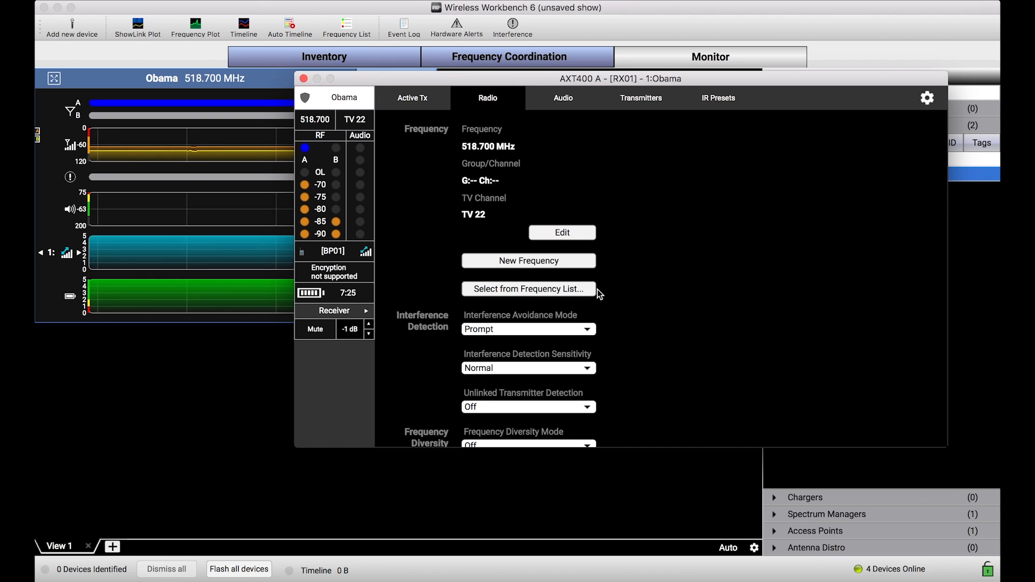
{"action": "mouse_move", "coordinate": [566, 273]}
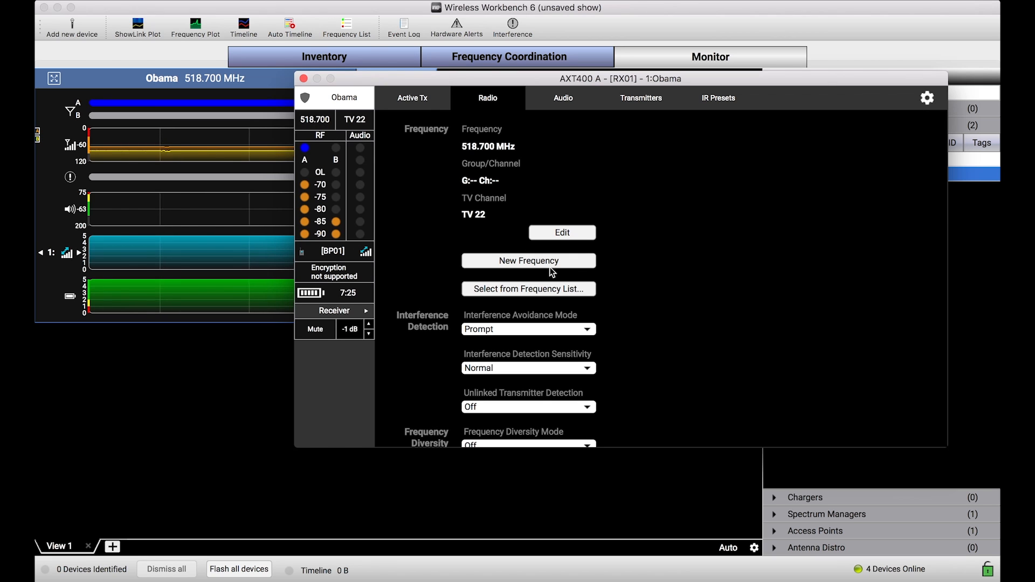
Deploy a new frequency, moving the Obama channel from 518.700 MHz to 484.325 MHz on TV 16
{"action": "left_click", "coordinate": [528, 260]}
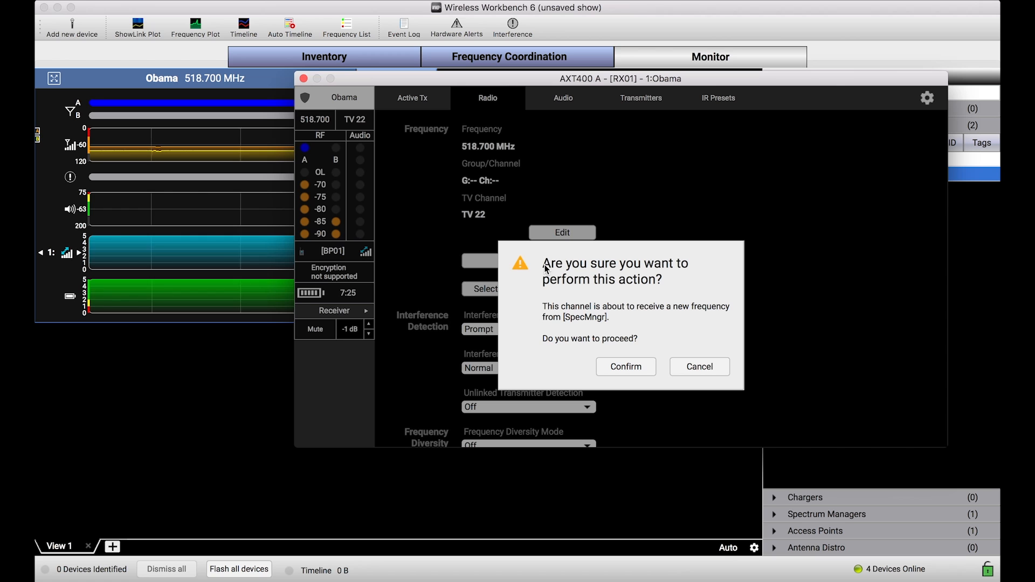
{"action": "left_click", "coordinate": [625, 367]}
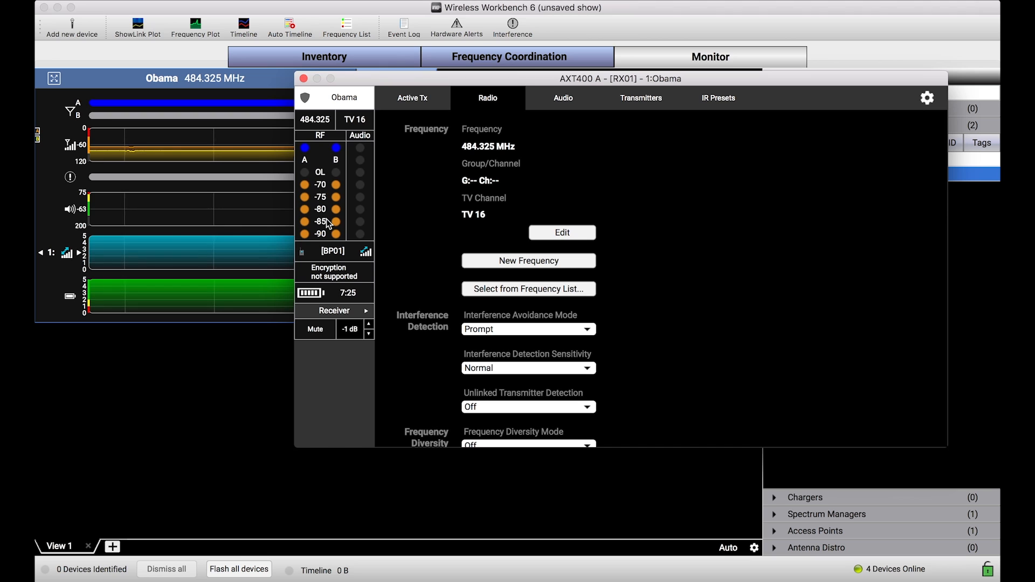
{"action": "mouse_move", "coordinate": [345, 277]}
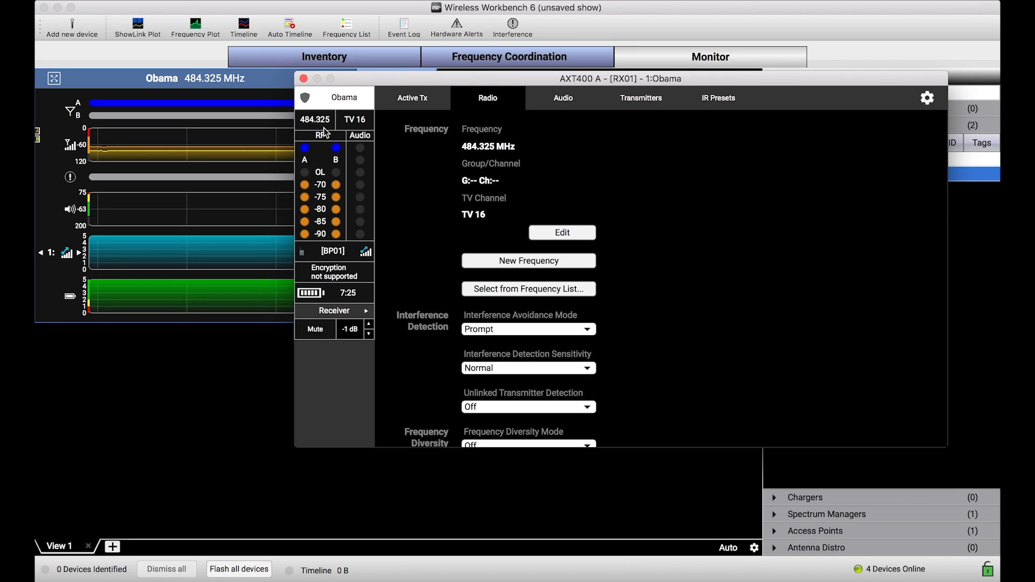
{"action": "mouse_move", "coordinate": [348, 156]}
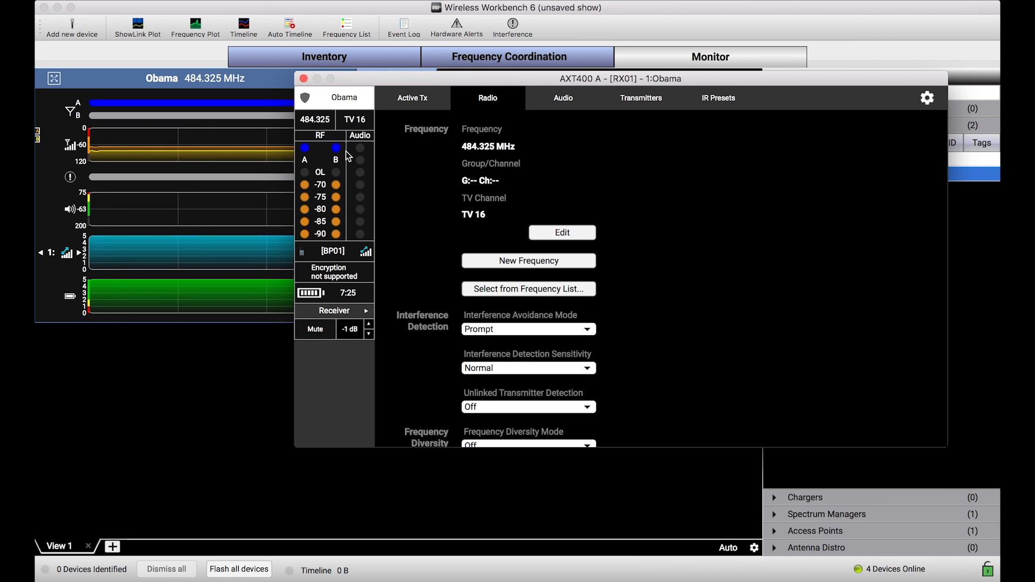